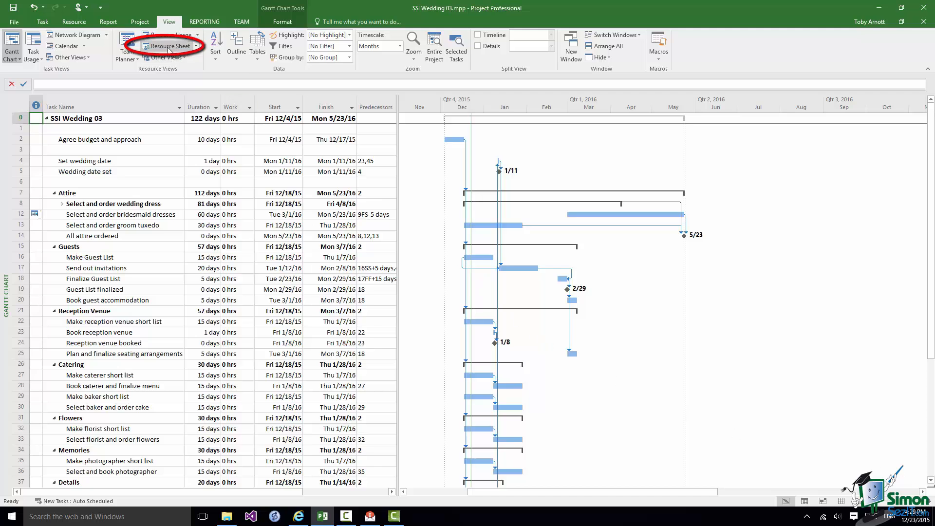
Show the SSI Wedding 03 project as an empty Resource Sheet
click(169, 45)
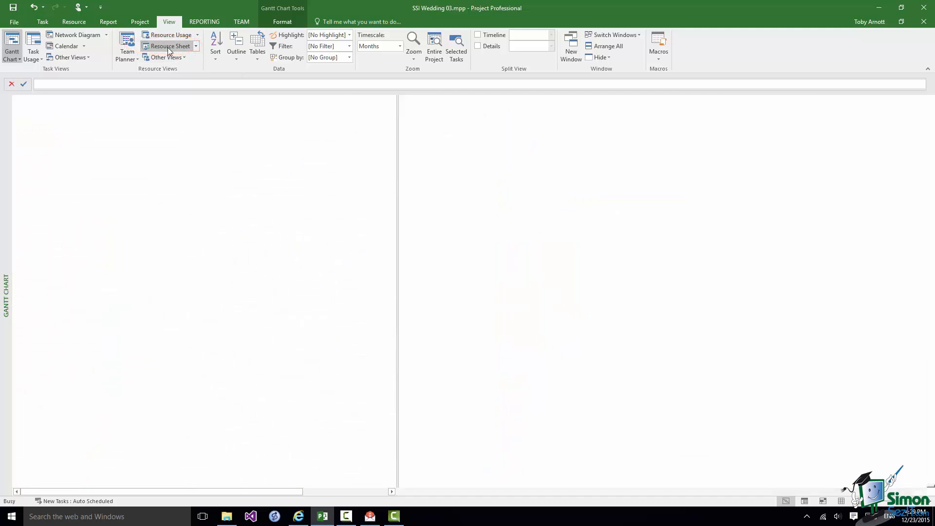
click(172, 46)
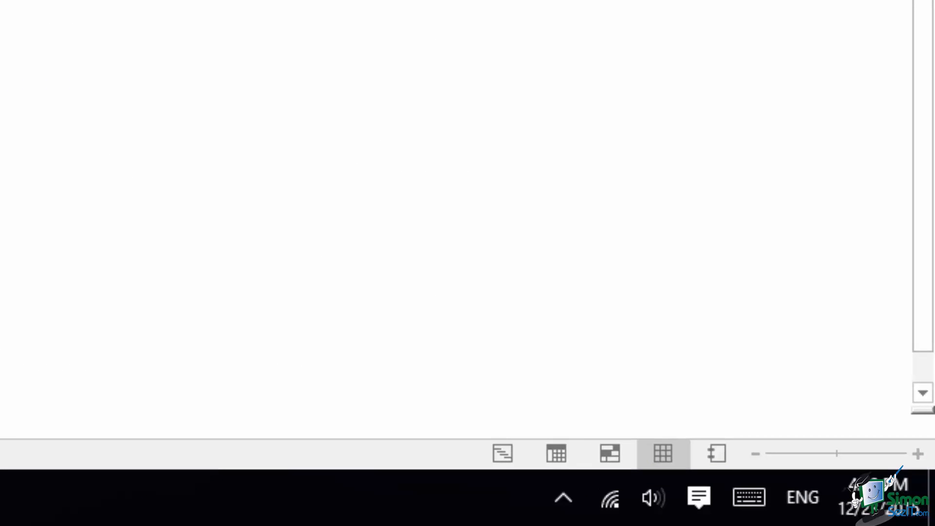
mouse_move(547, 461)
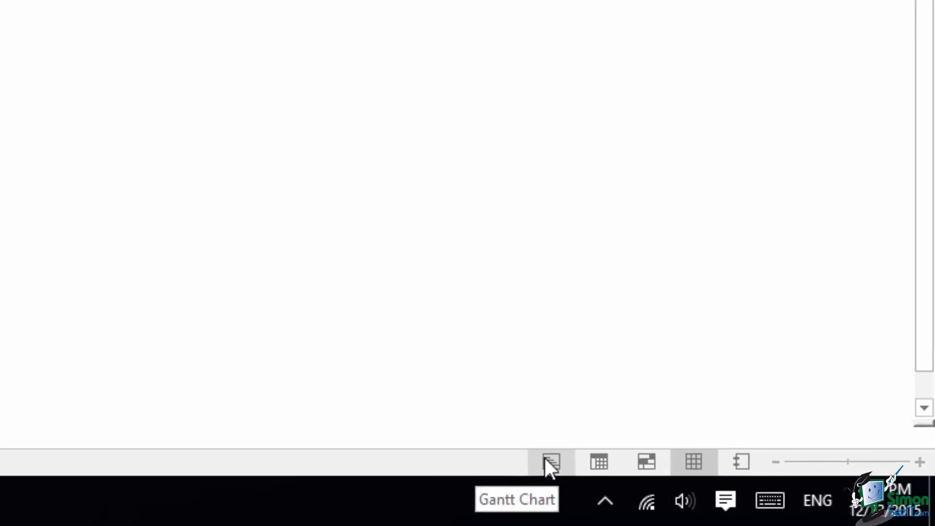
Cycle through Gantt Chart, Resource Sheet and Task Usage, ending on Team Planner
click(548, 462)
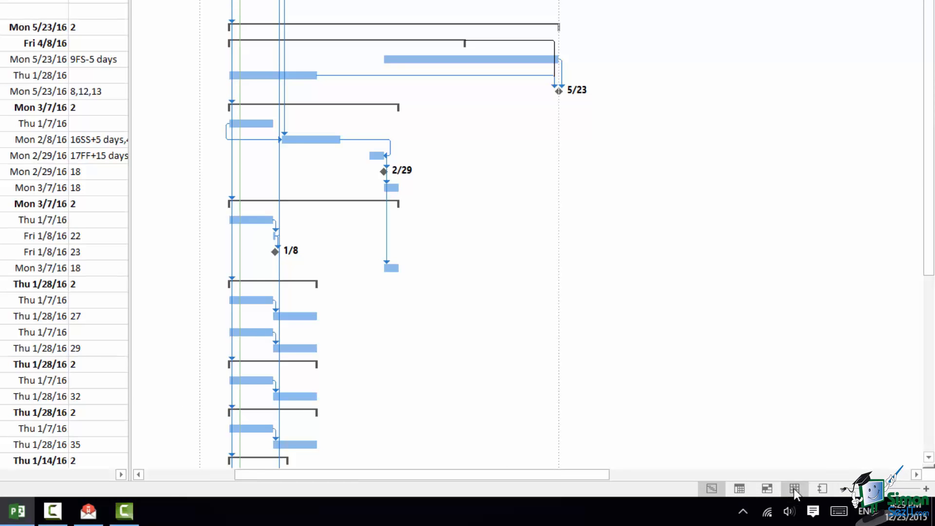
click(794, 489)
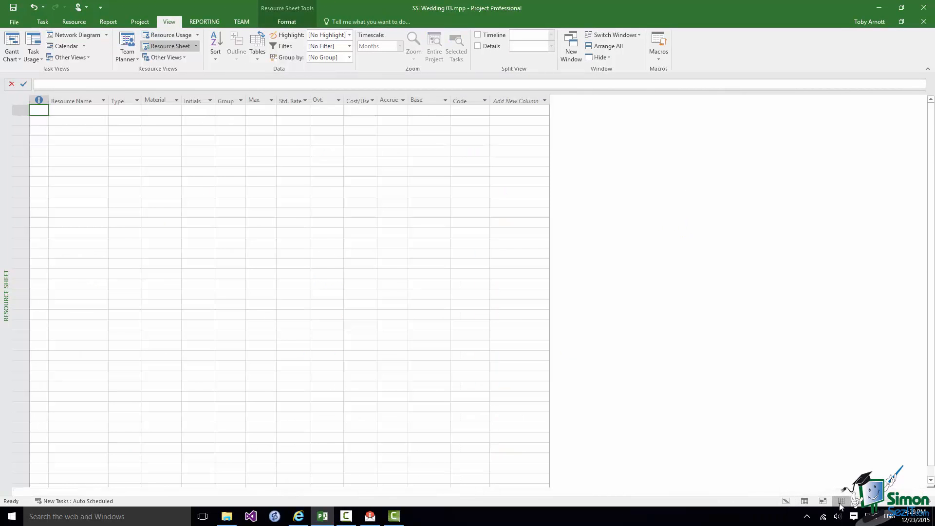
mouse_move(804, 501)
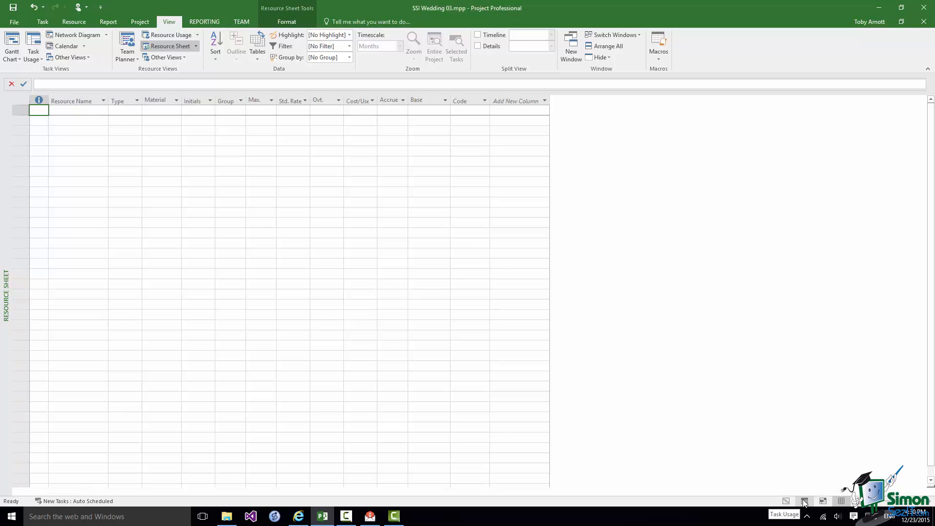
click(805, 500)
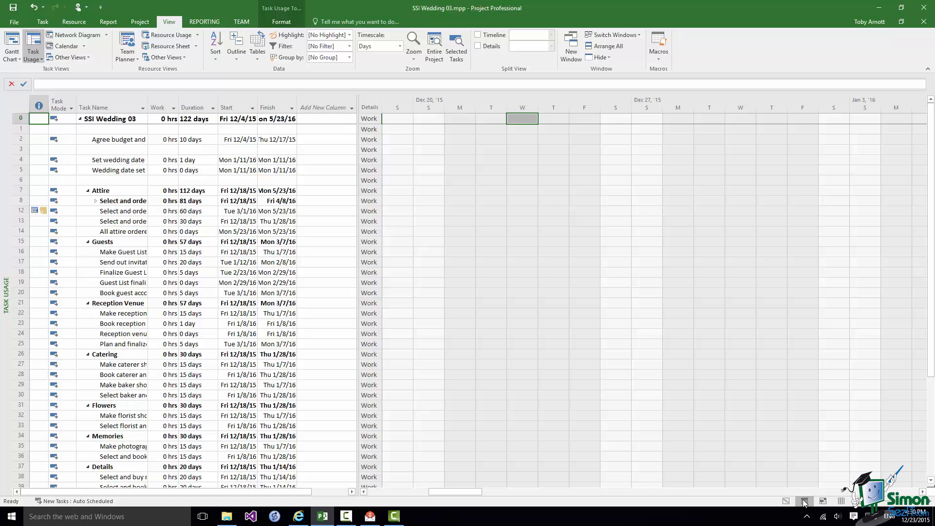
mouse_move(817, 503)
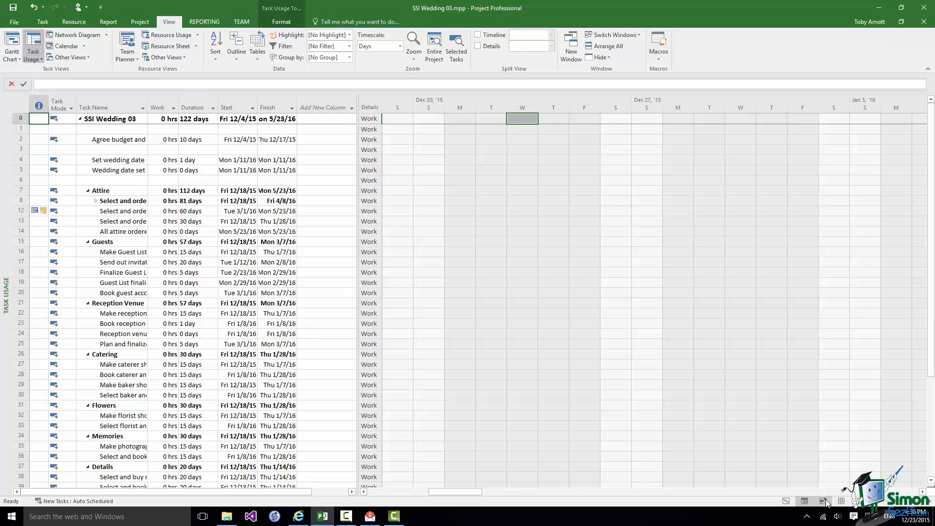
click(127, 47)
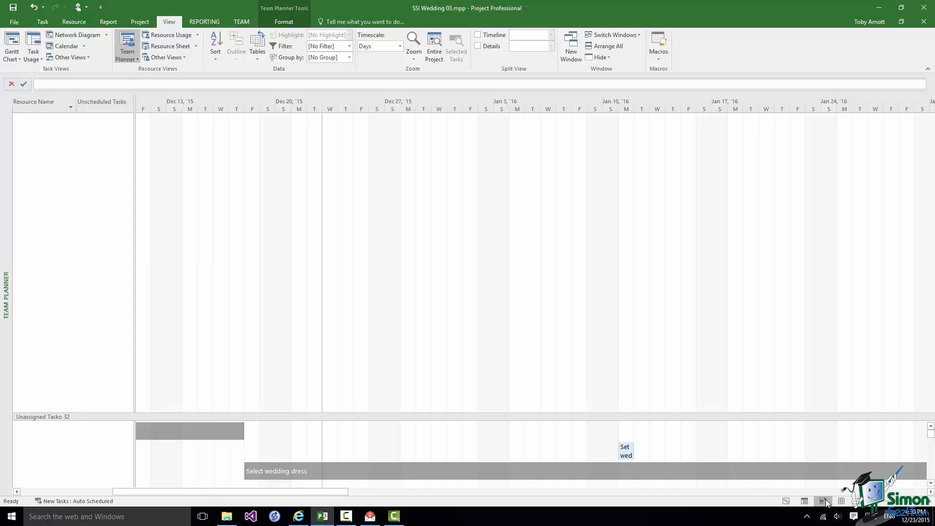
mouse_move(845, 503)
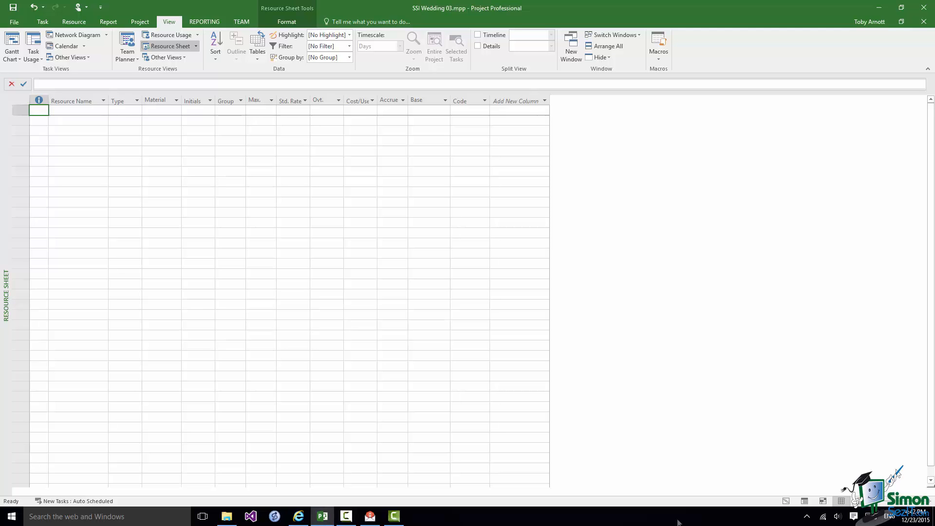
mouse_move(677, 522)
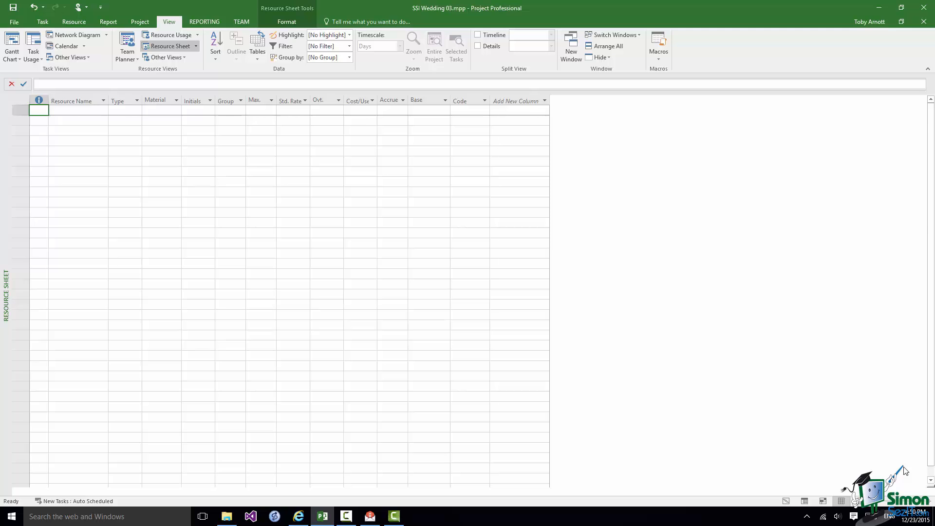
mouse_move(820, 416)
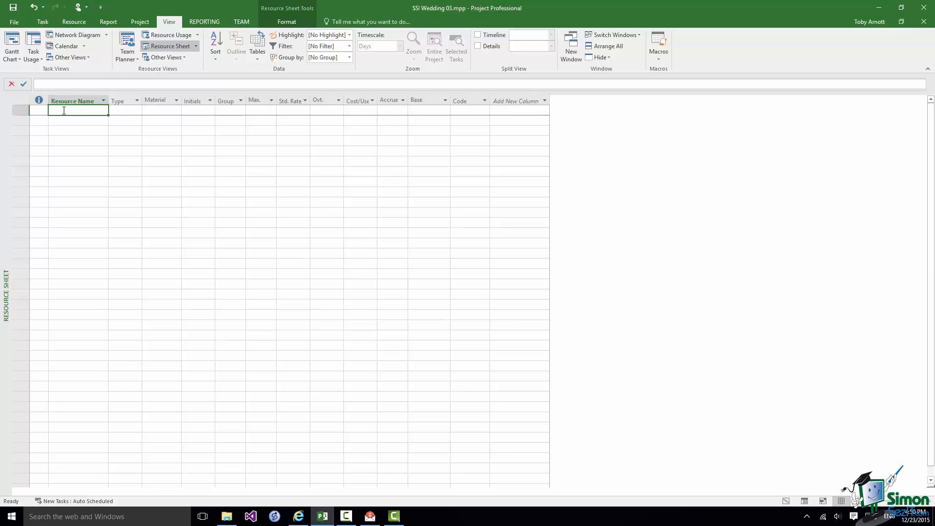
Enter Bride as the first resource name and move to its Type cell
text(Bride)
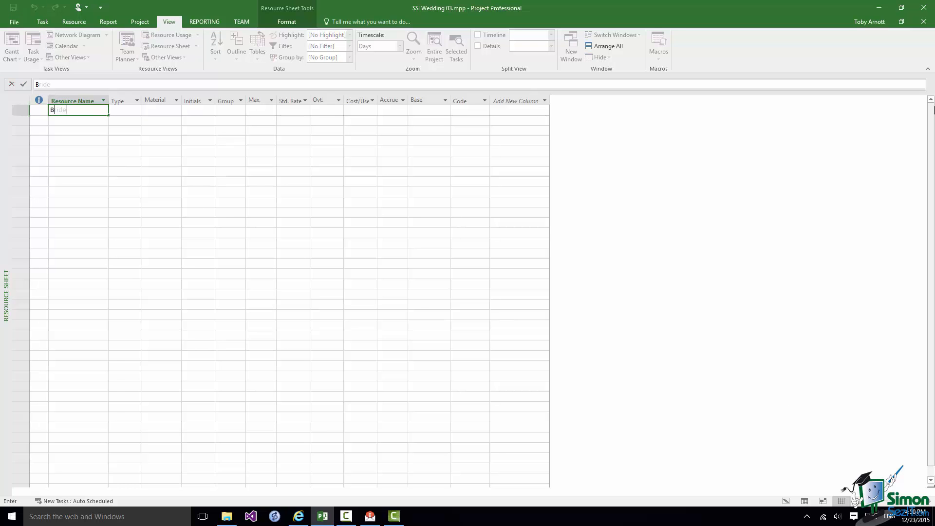
text(ride)
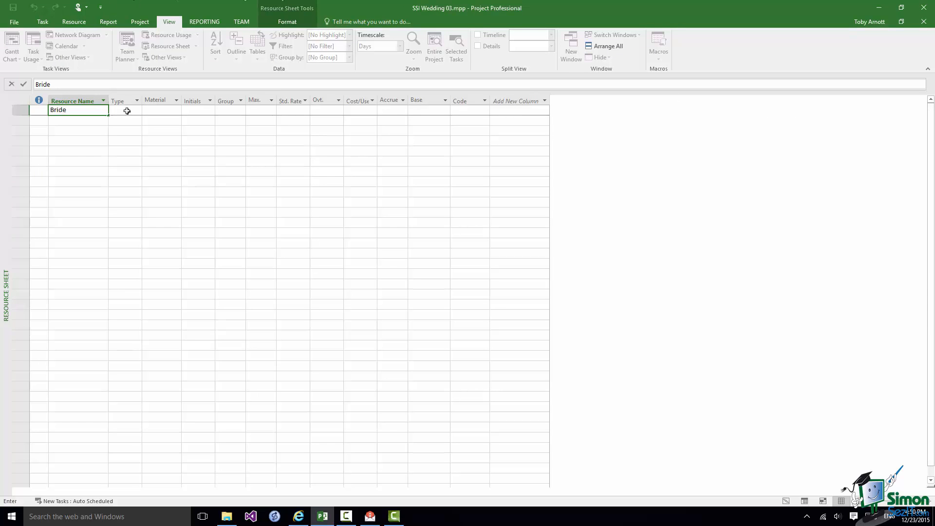
click(137, 110)
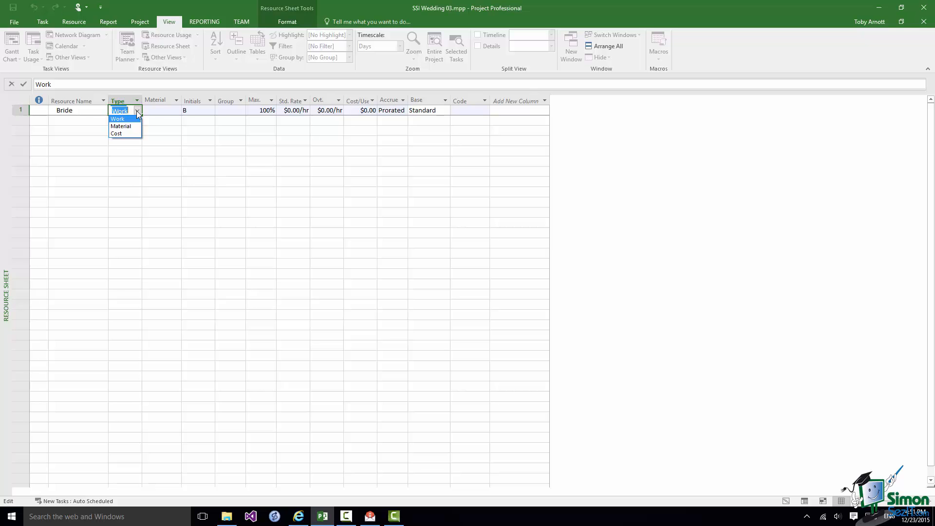
mouse_move(121, 125)
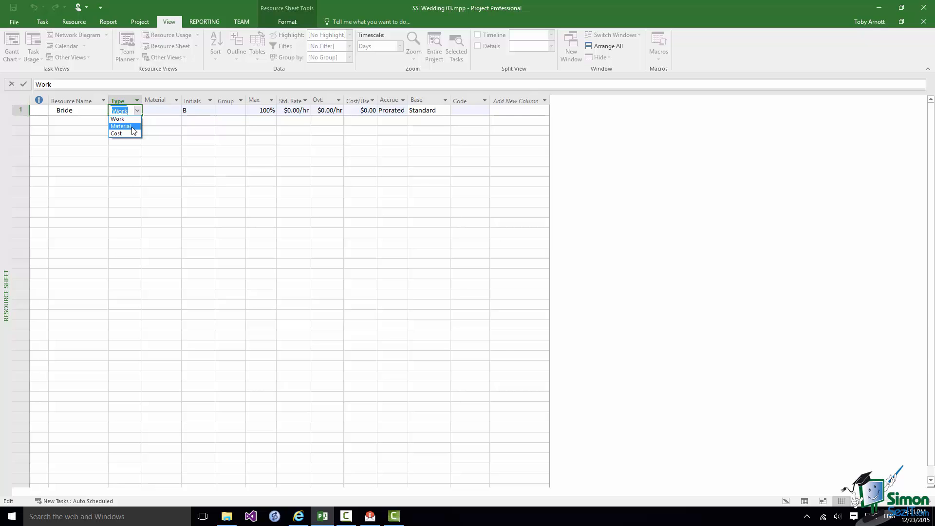
mouse_move(125, 133)
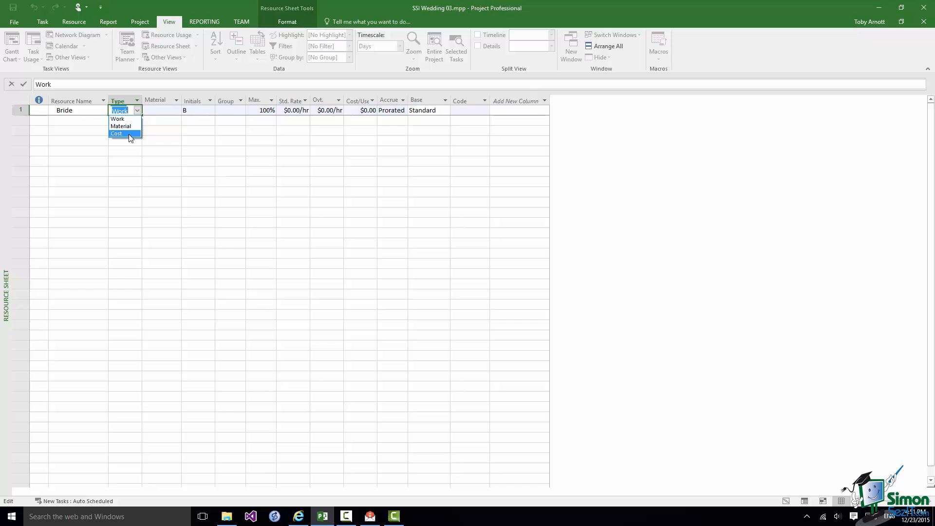
mouse_move(119, 119)
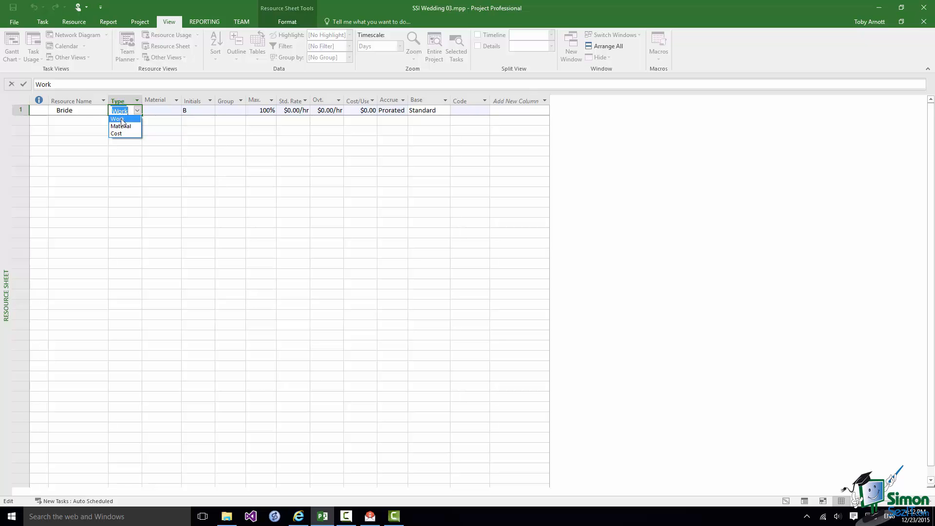
click(118, 119)
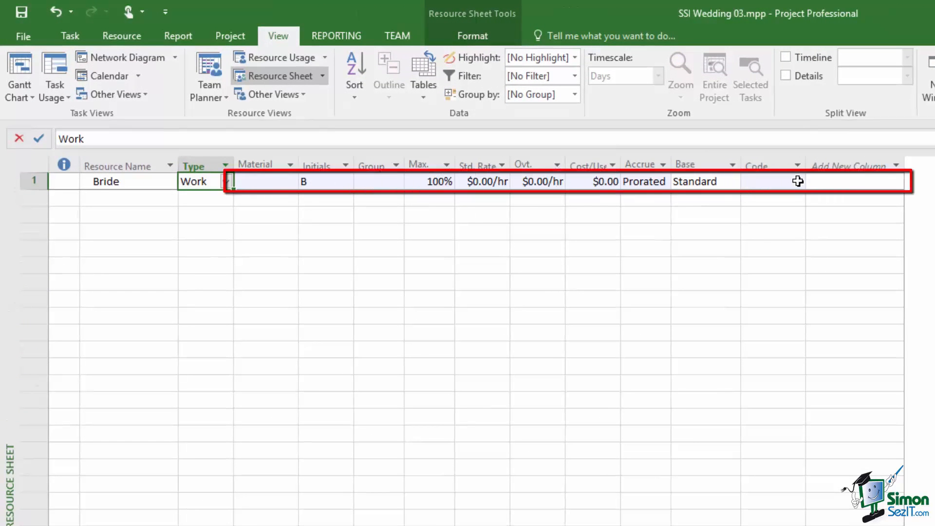
mouse_move(419, 357)
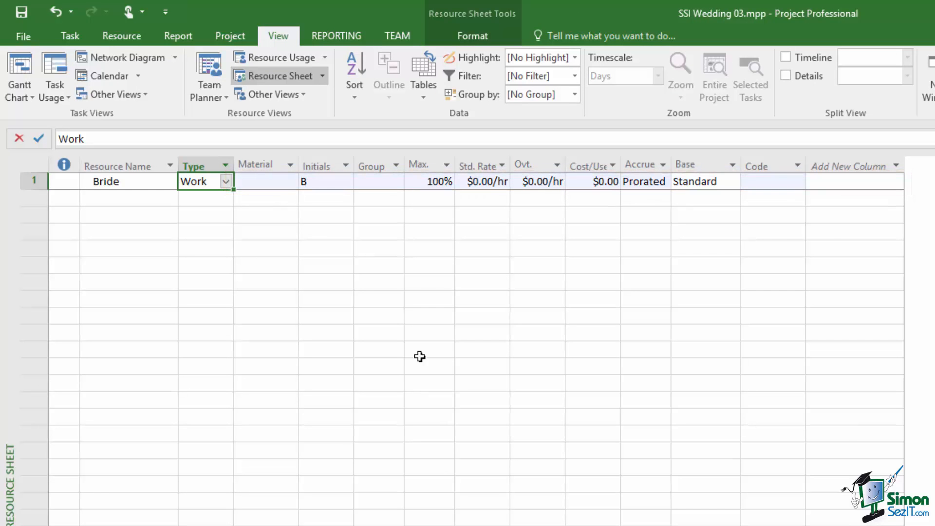
mouse_move(488, 182)
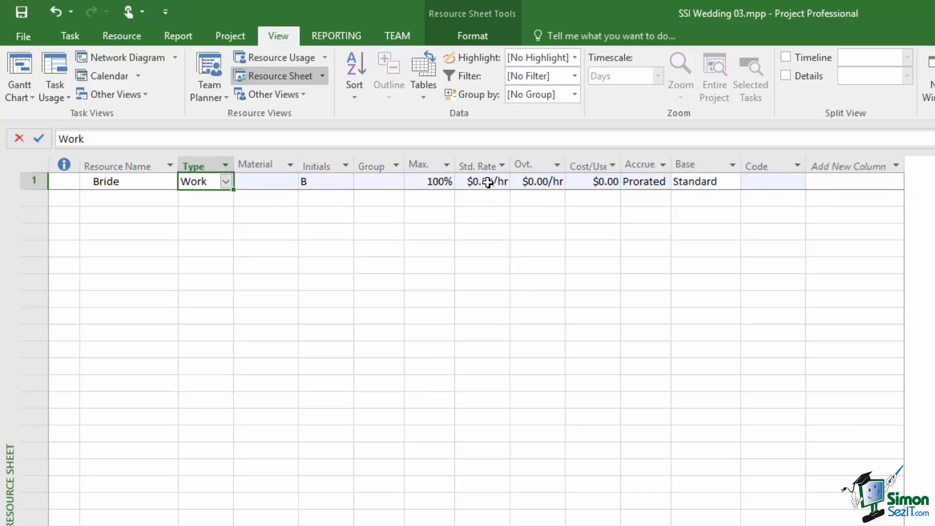
click(484, 181)
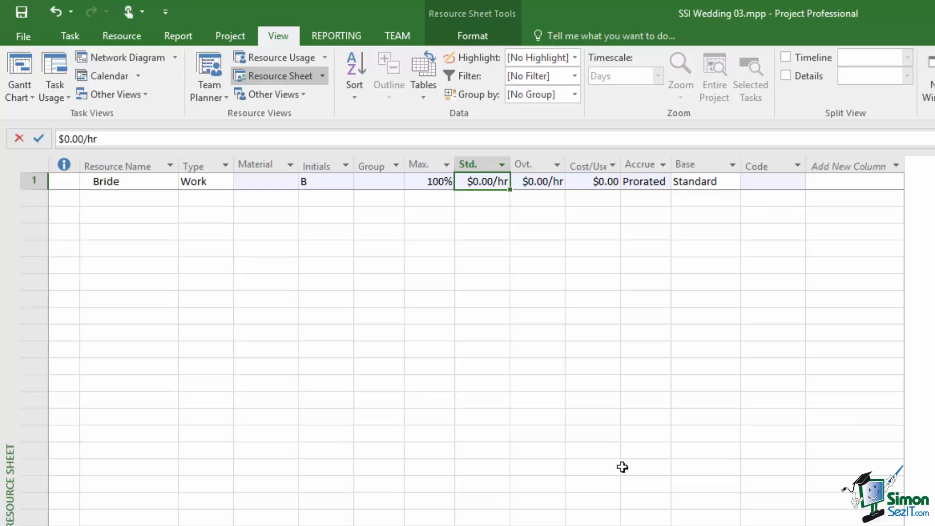
mouse_move(537, 180)
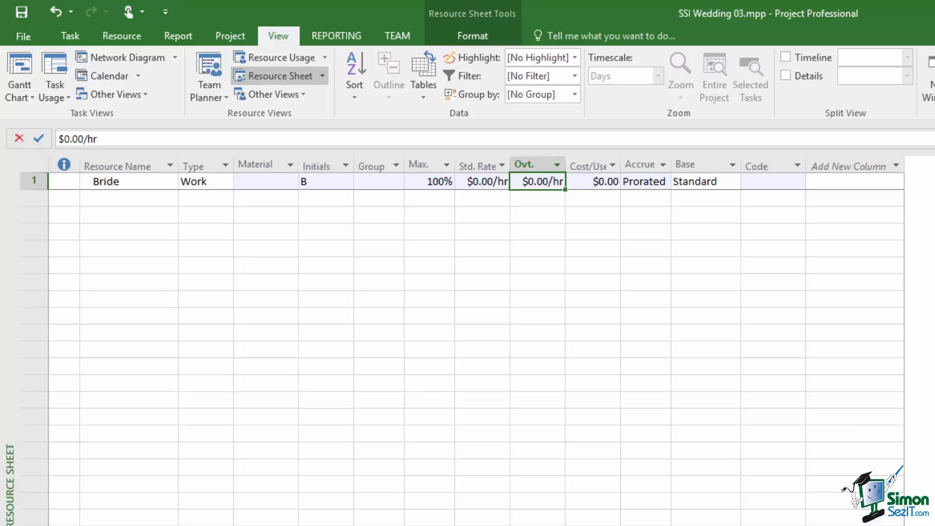
mouse_move(473, 365)
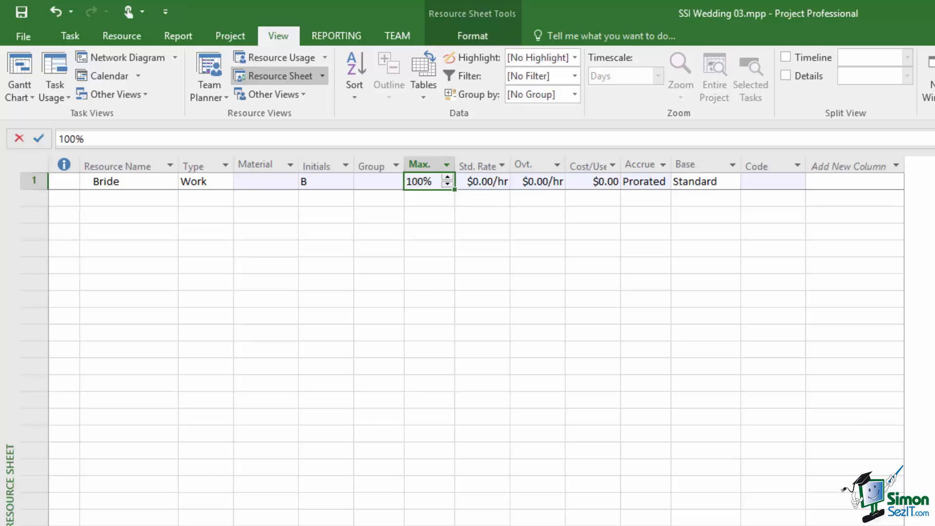
mouse_move(591, 181)
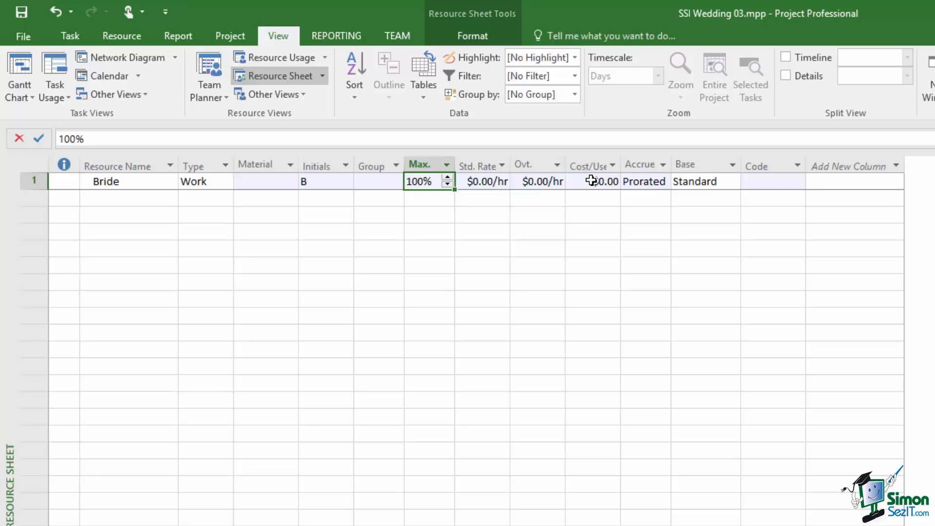
mouse_move(590, 181)
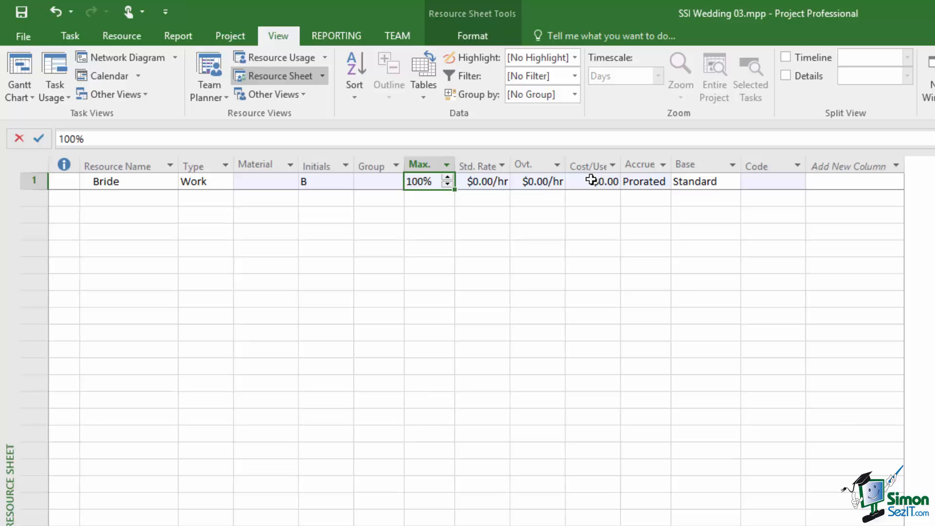
Review Bride's Cost/Use, Accrue and Base cells, then set her initials to Bride
click(599, 181)
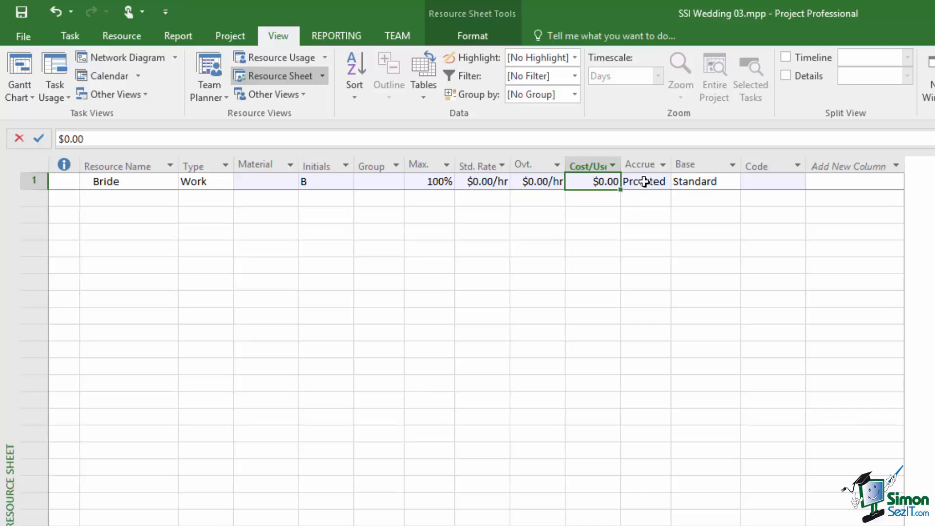
click(642, 181)
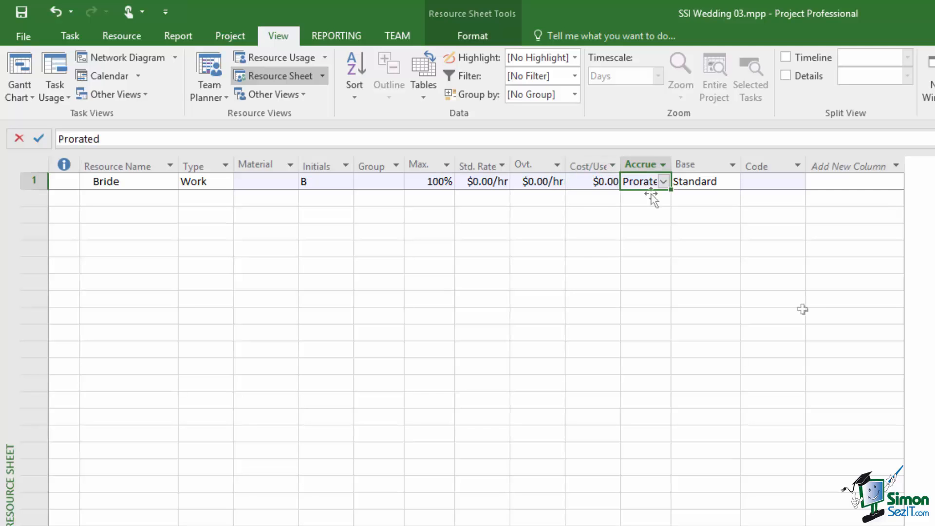
mouse_move(803, 309)
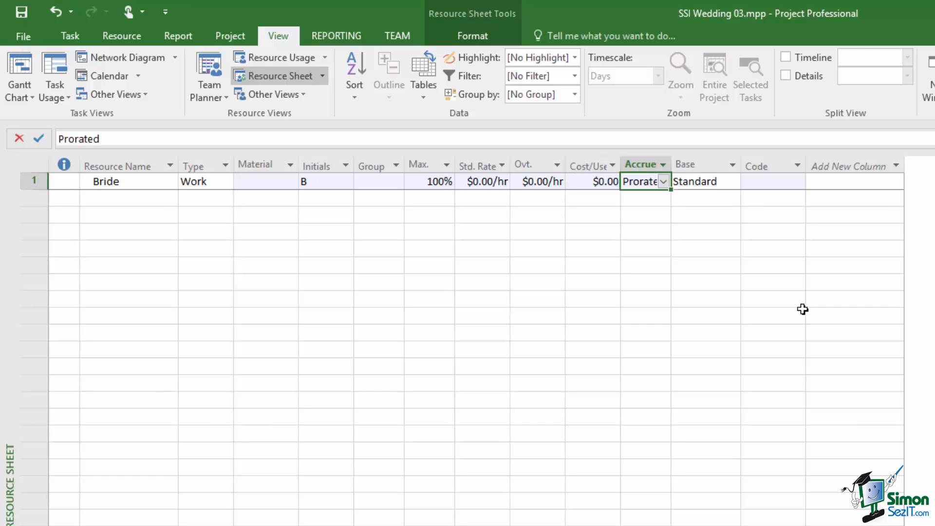
mouse_move(774, 268)
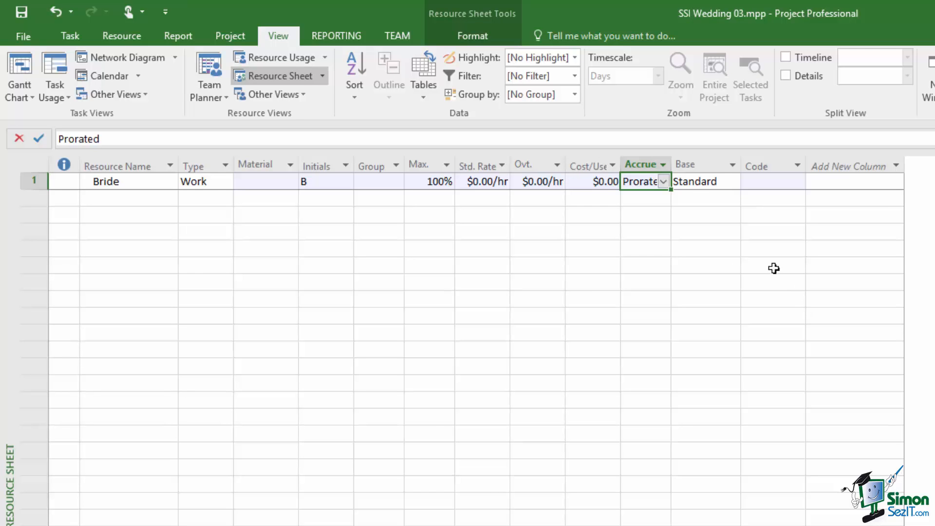
mouse_move(692, 182)
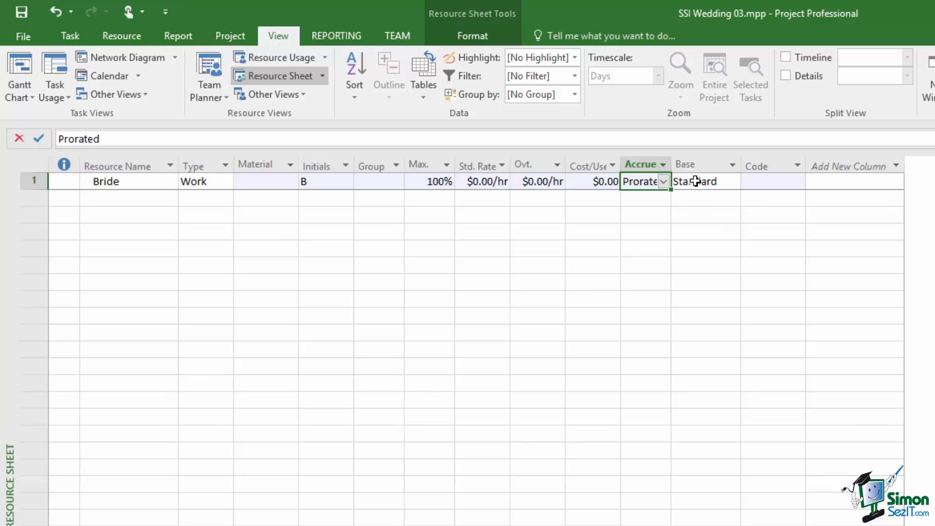
click(694, 181)
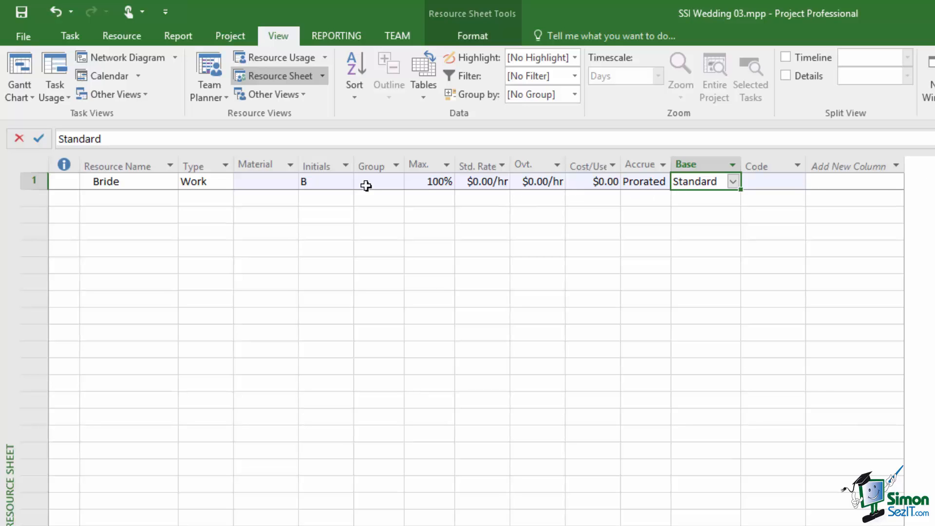
click(326, 181)
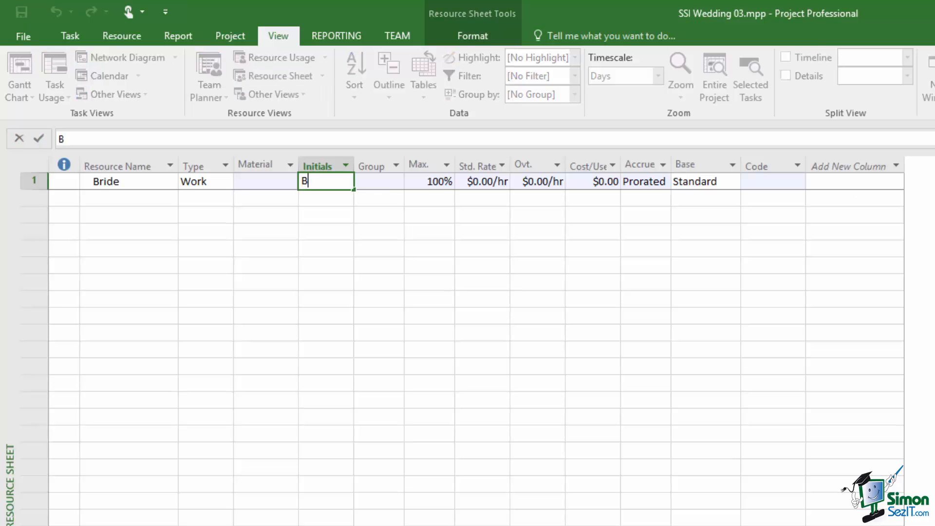
text(ride)
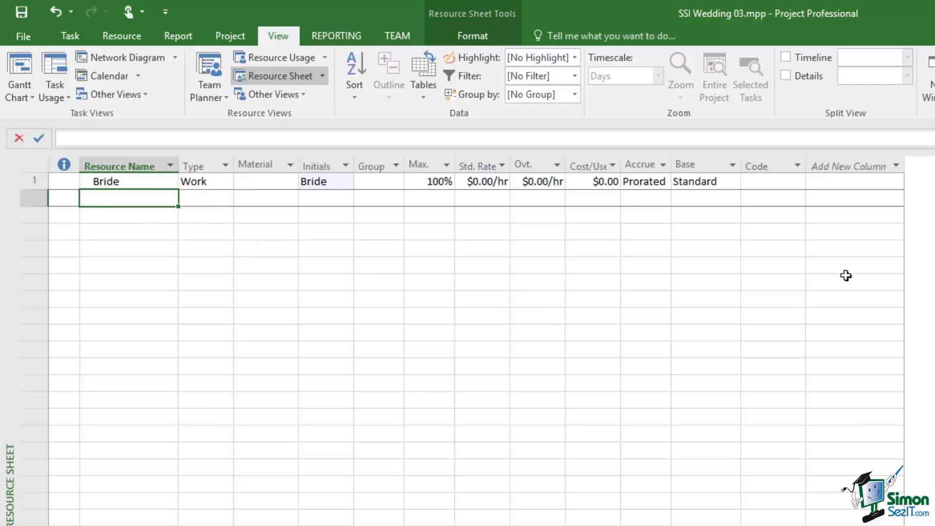
Enter Groom as the second work resource
text(Groom)
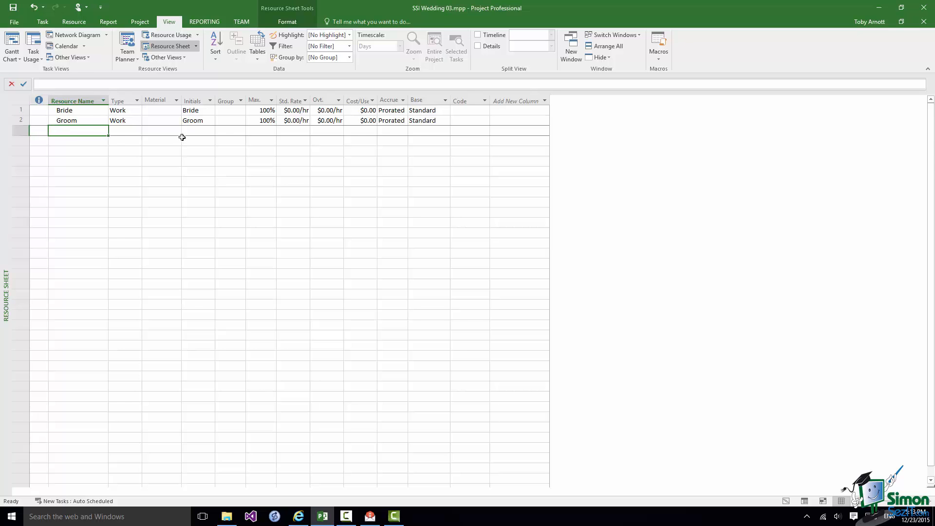
Enter Wedding ring as a Material resource with initials Ring
text(Wedding ring)
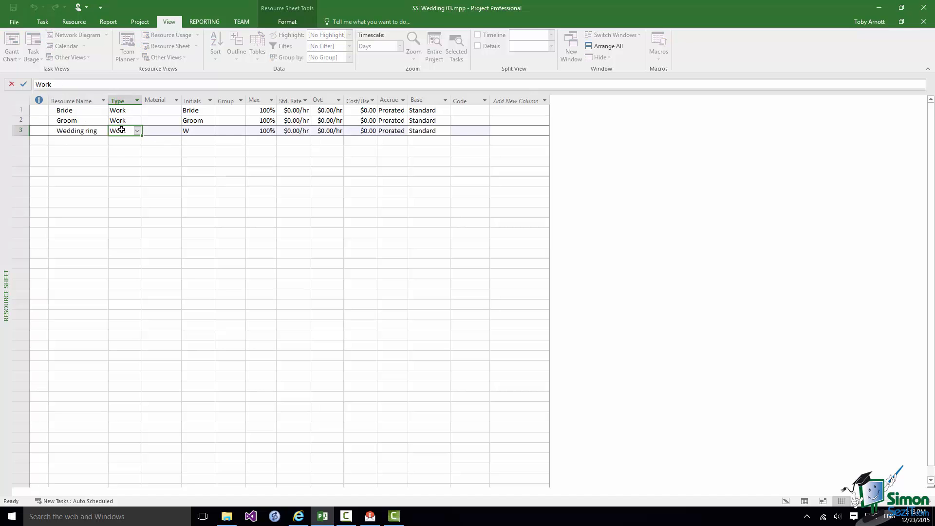
click(137, 131)
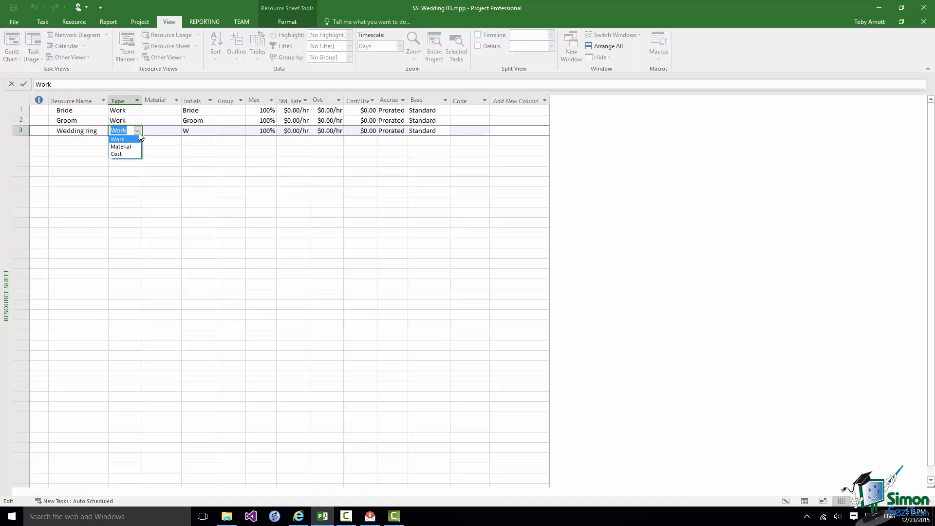
click(121, 147)
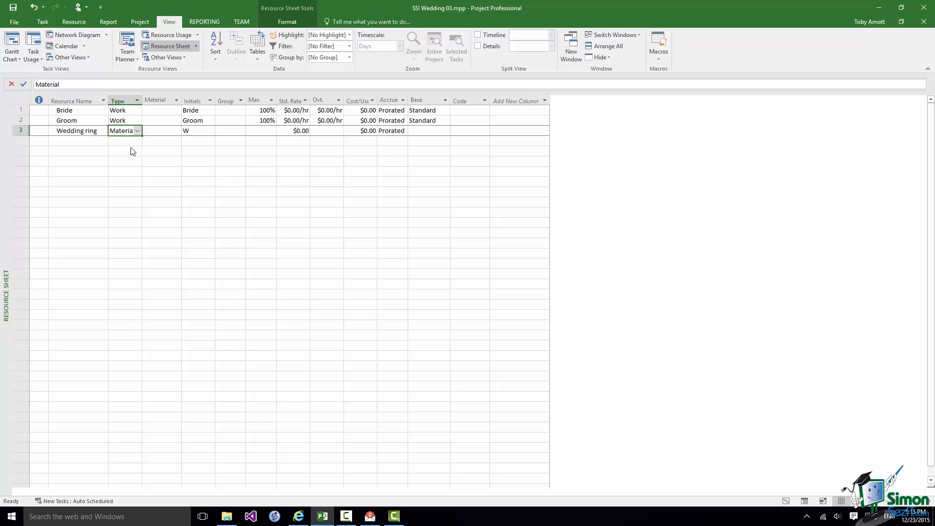
click(198, 131)
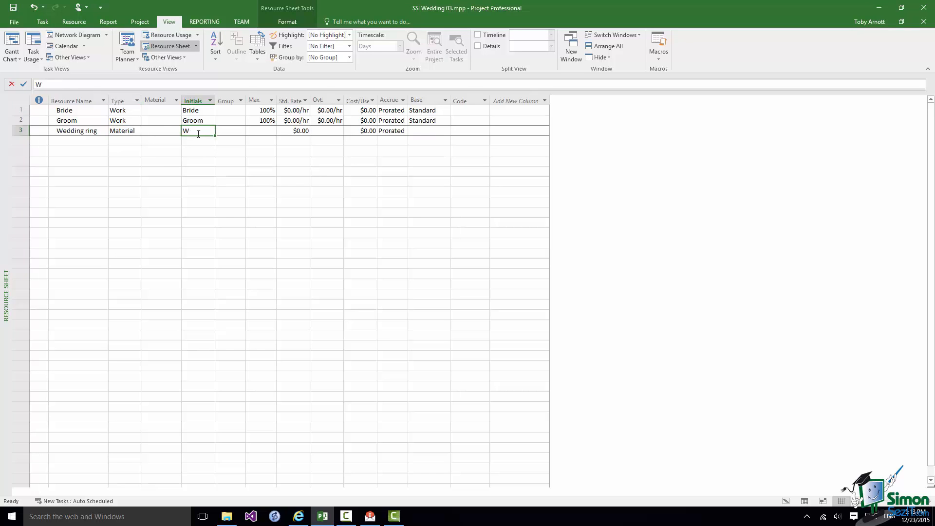
text(R)
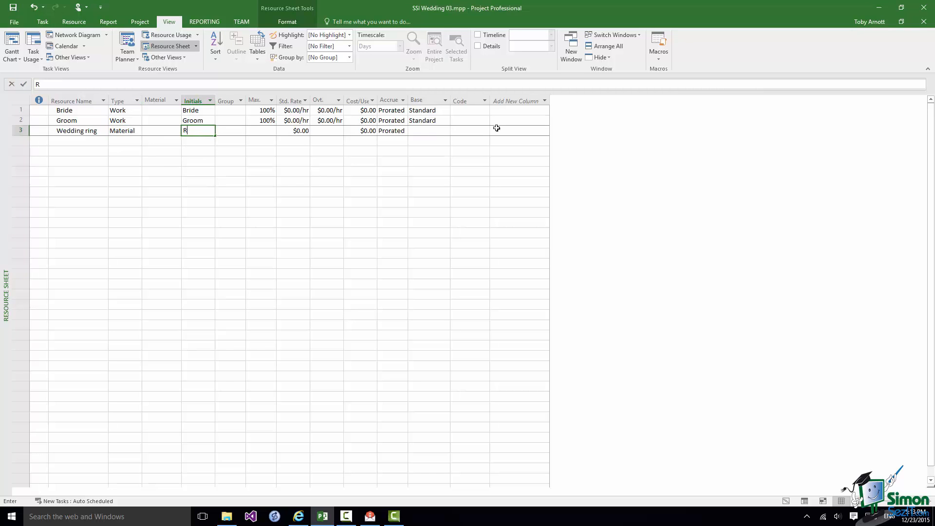
text(ing)
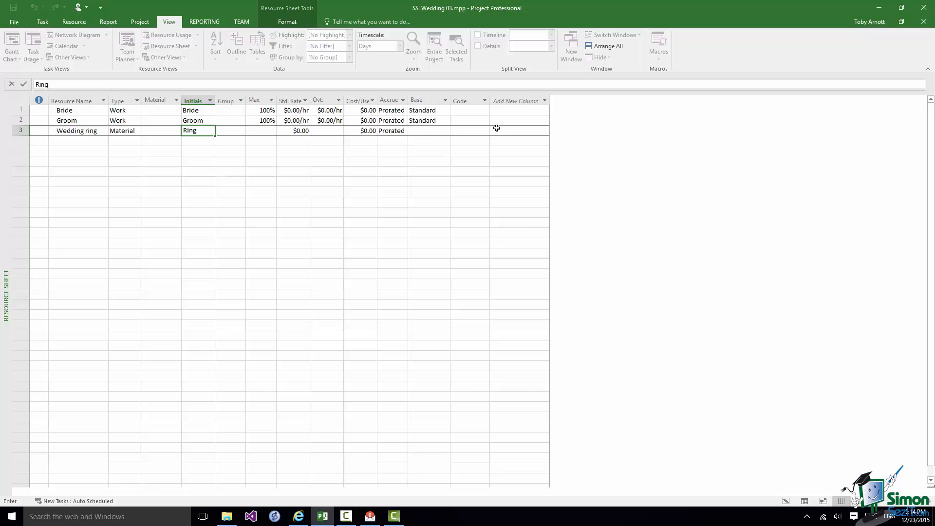
click(197, 130)
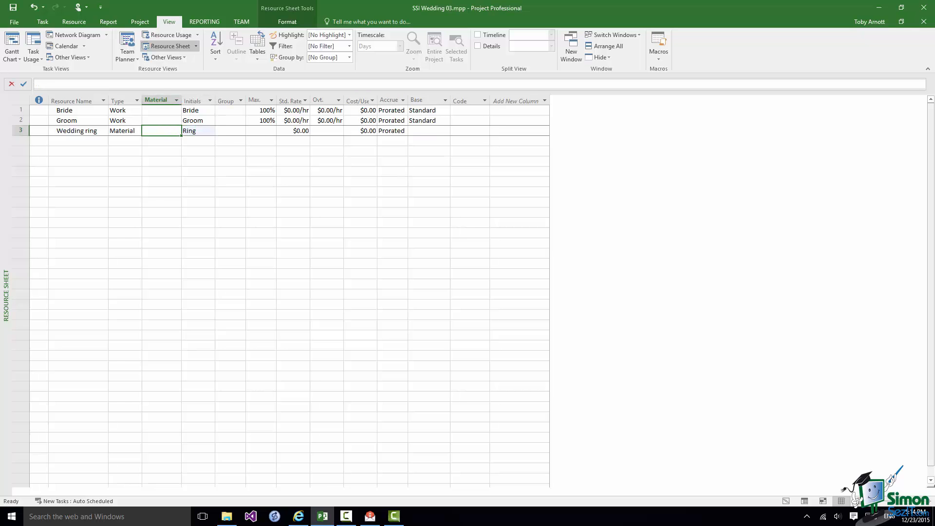
Set Wedding ring's material label to ring and its standard rate to $500
text(thou)
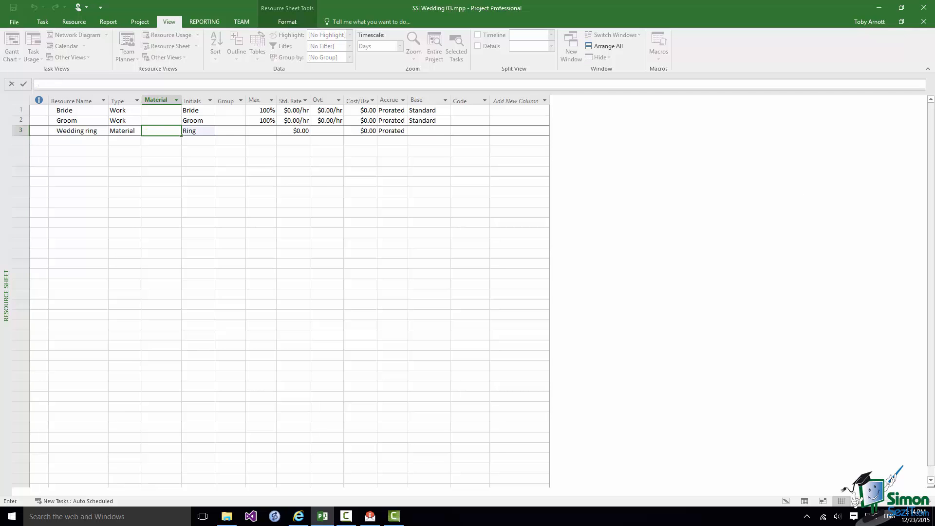
text(ri)
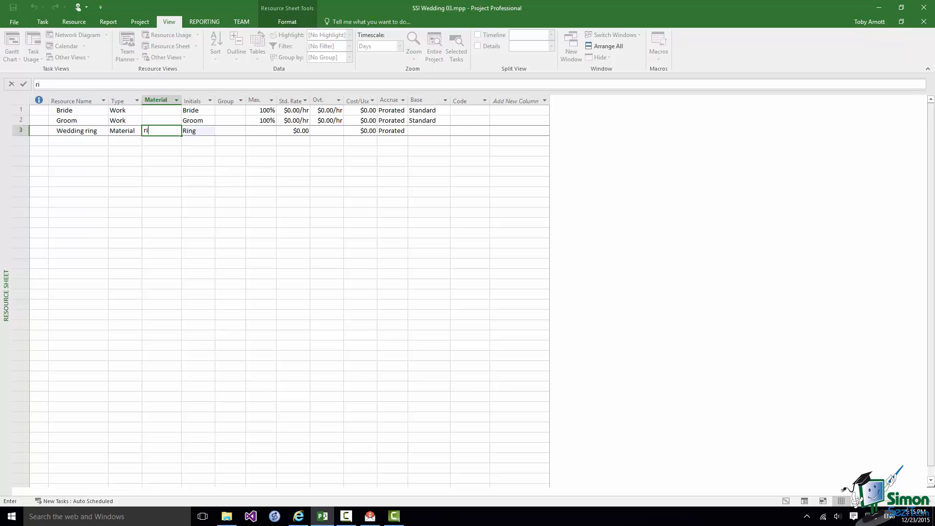
click(294, 130)
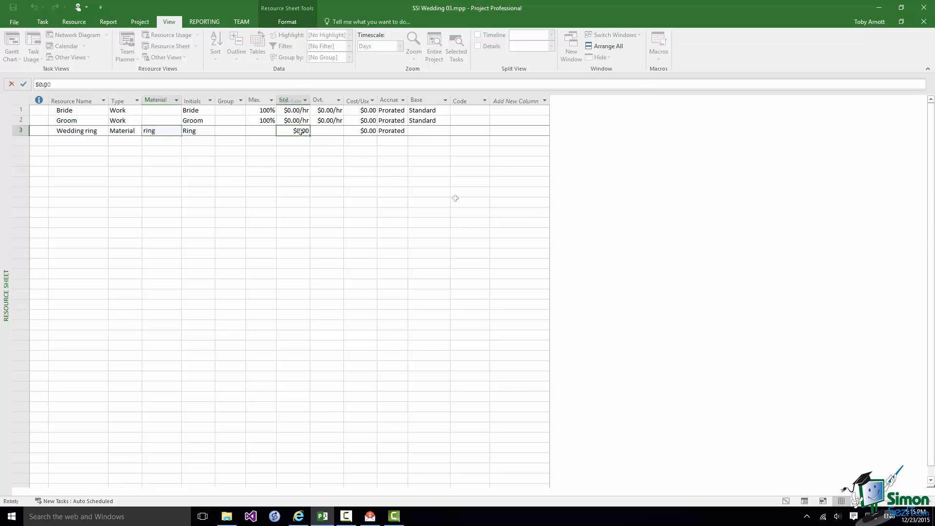
text(5)
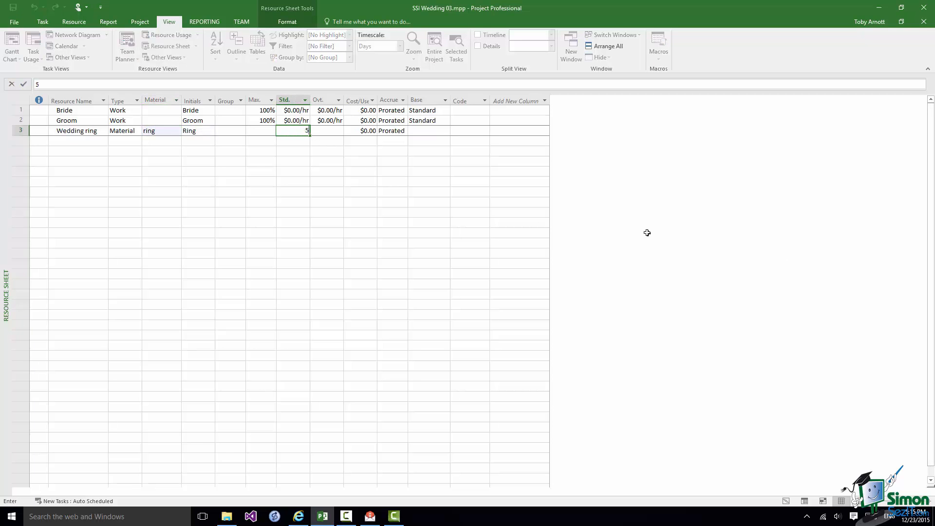
text(00.00)
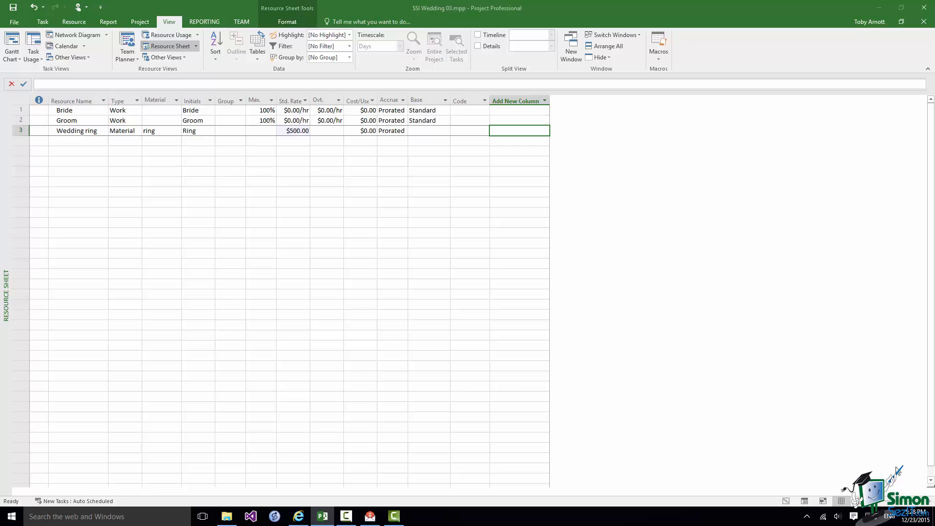
mouse_move(71, 140)
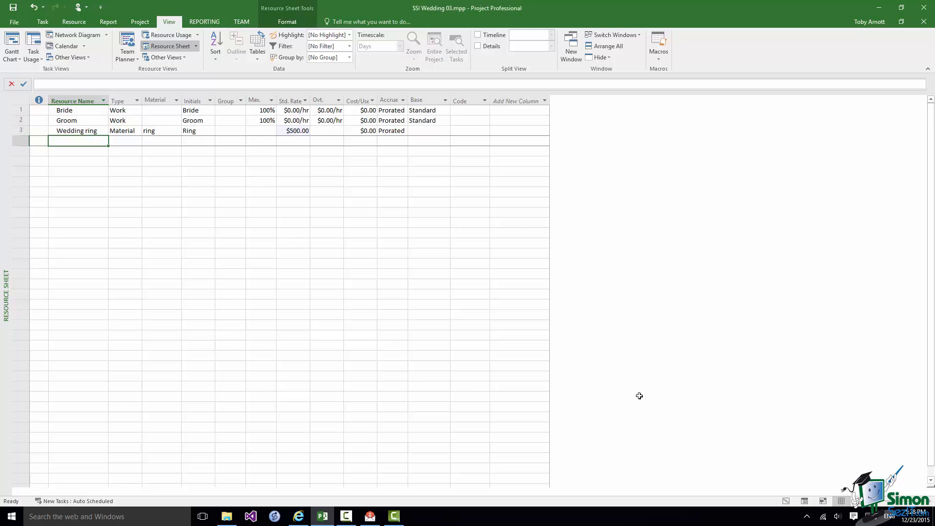
Enter Photographer as a Cost resource with initials Photo
text(Photographer)
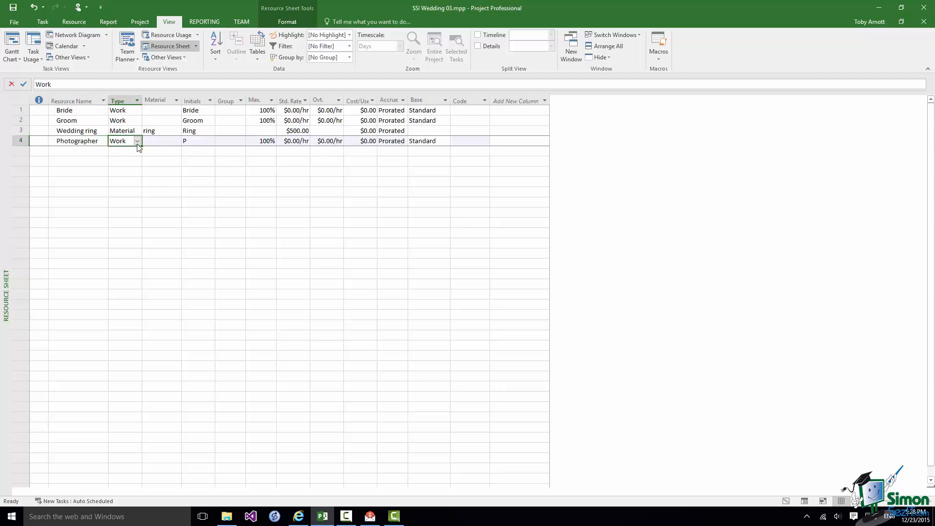
click(136, 140)
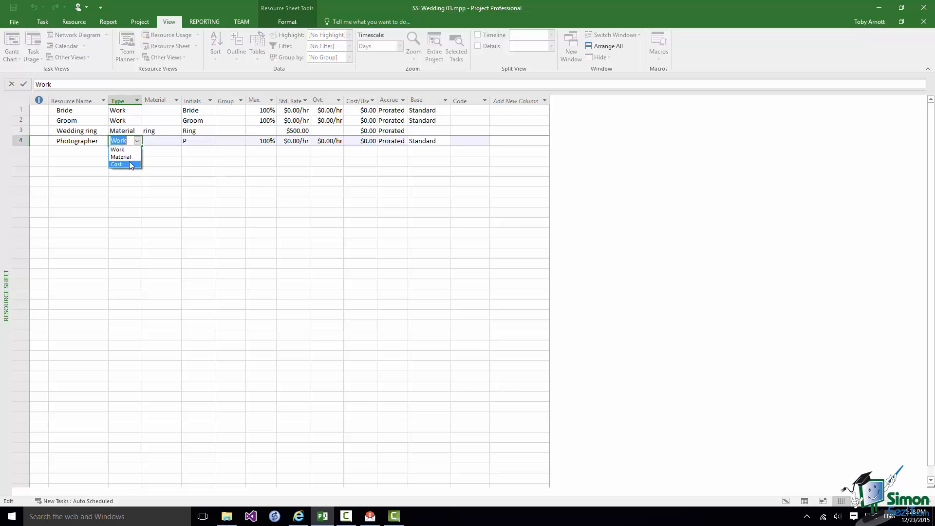
click(117, 164)
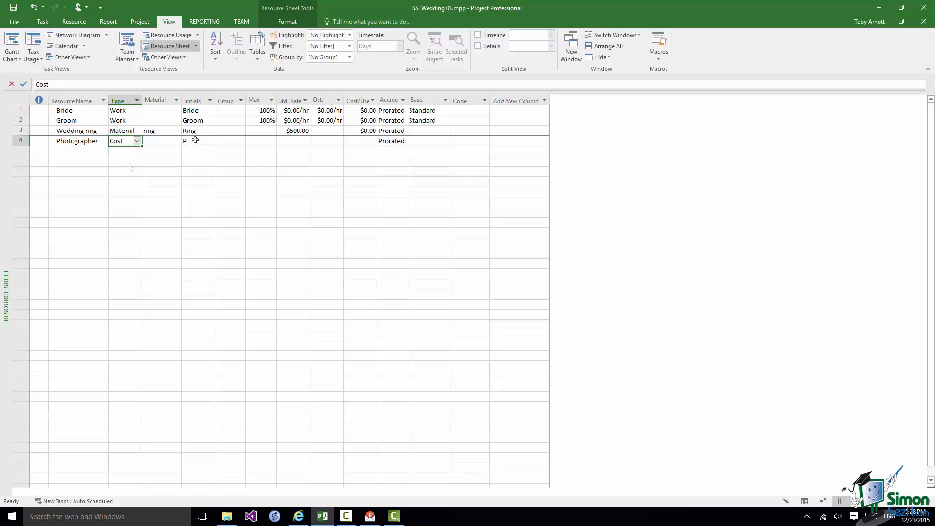
click(198, 140)
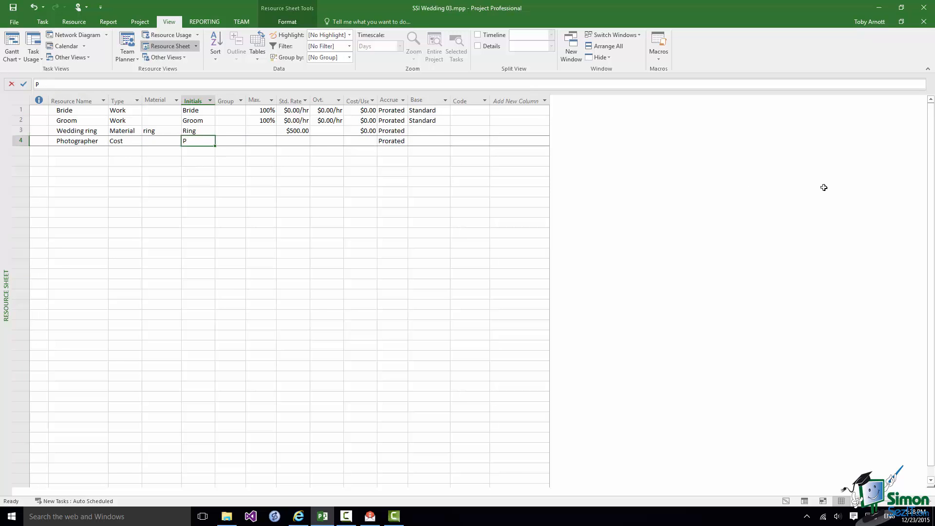
text(hoto)
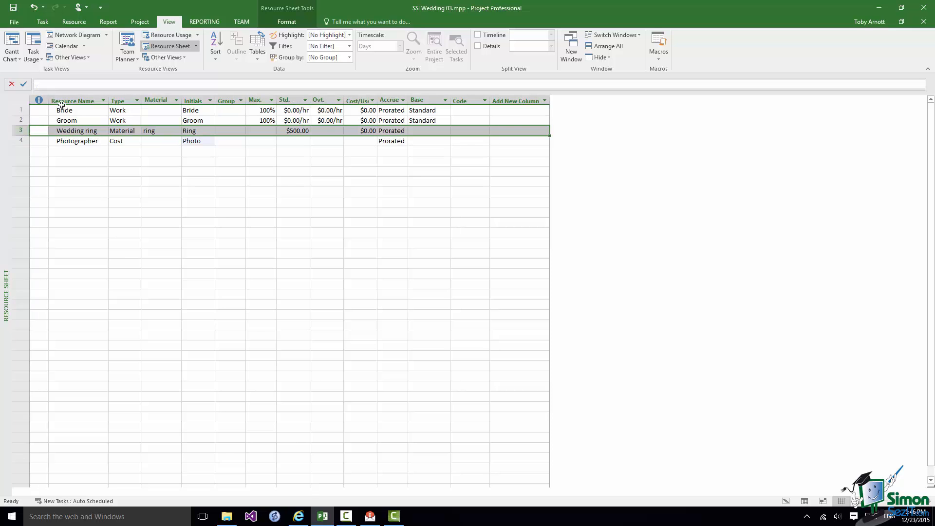
click(73, 22)
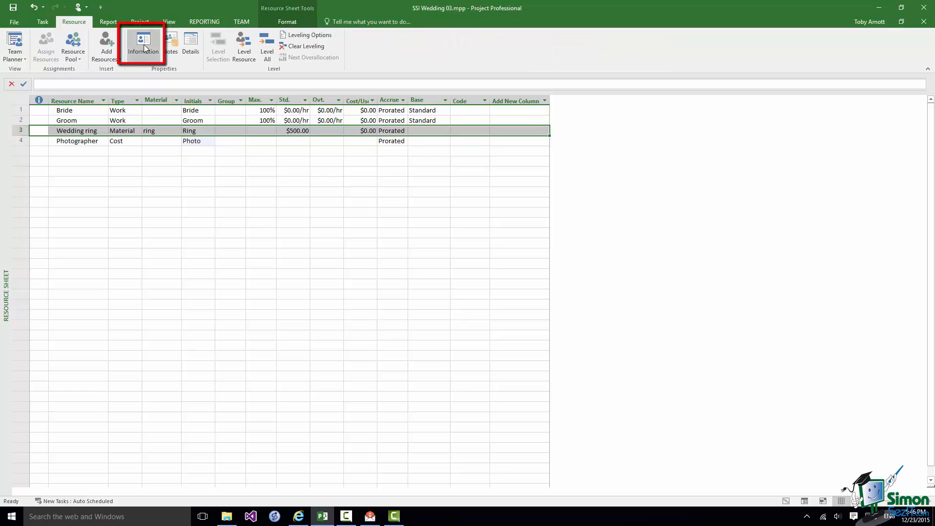
click(143, 44)
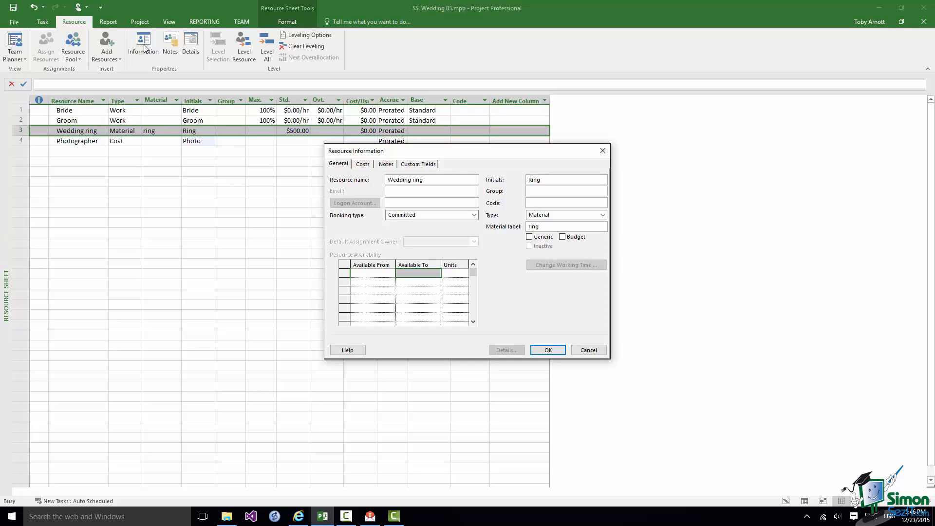
click(362, 164)
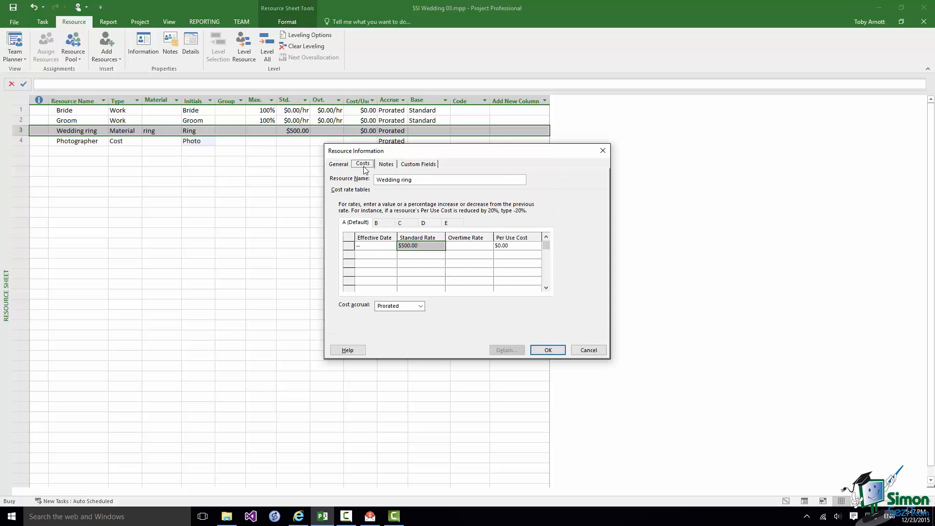
click(386, 164)
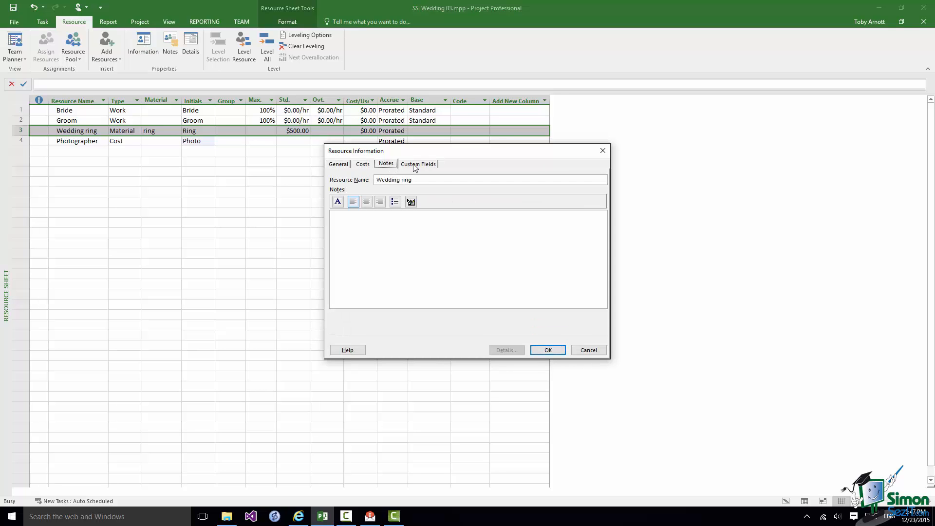
click(418, 164)
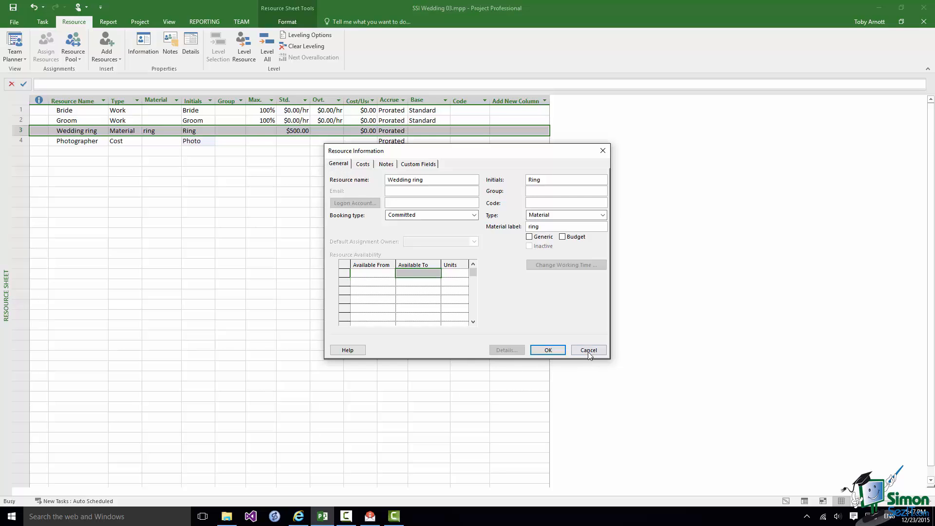
click(589, 349)
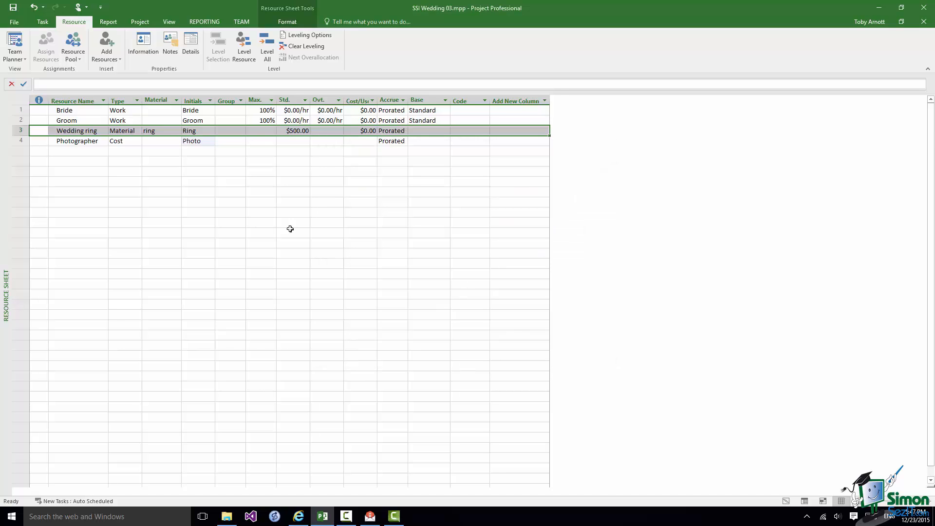
View Wedding ring's Resource Information via the context menu, close it, then reopen it
right_click(76, 131)
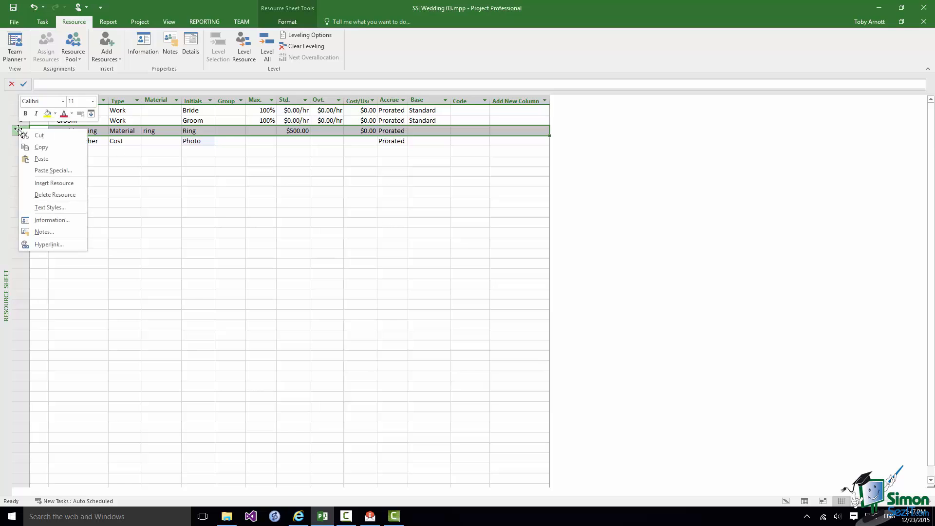
mouse_move(52, 220)
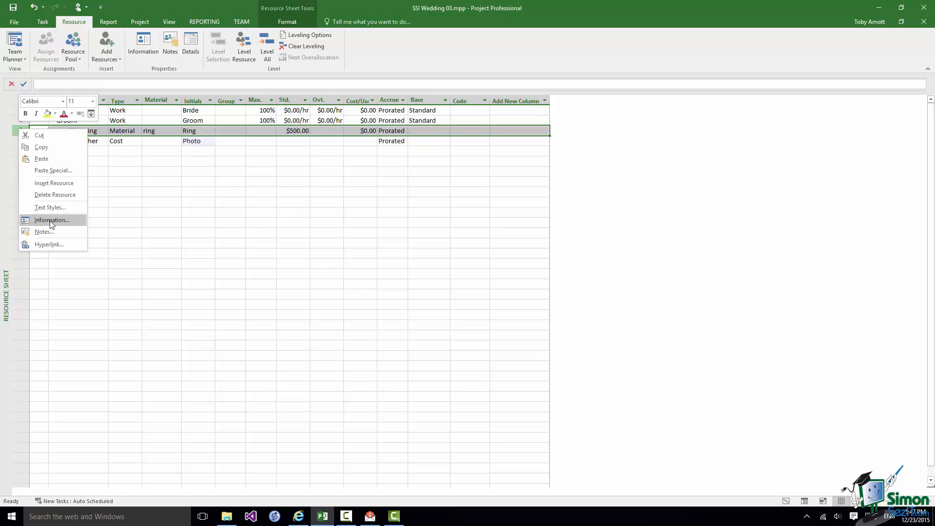
click(52, 220)
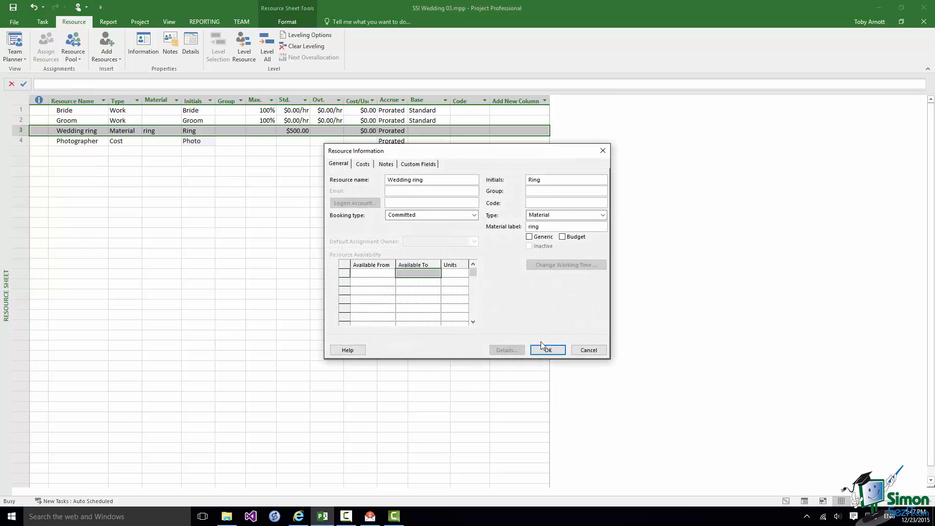
click(547, 350)
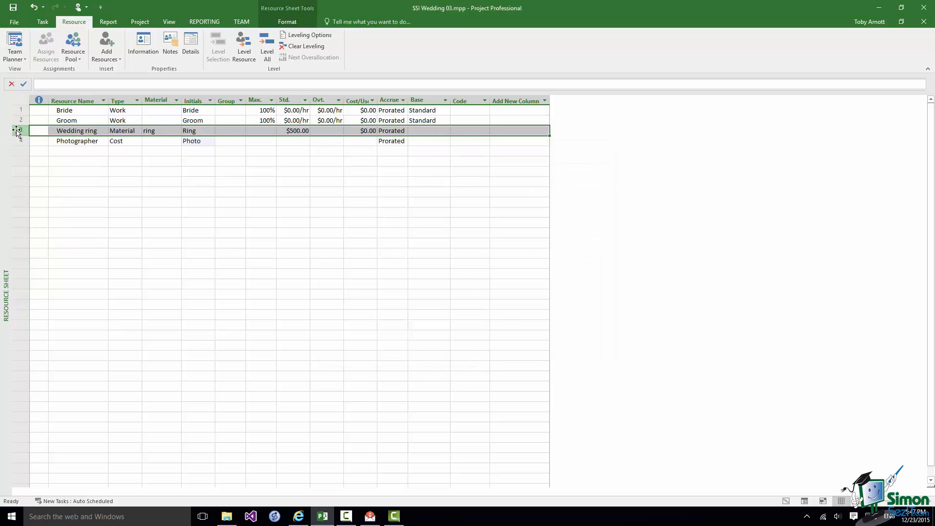
double_click(76, 130)
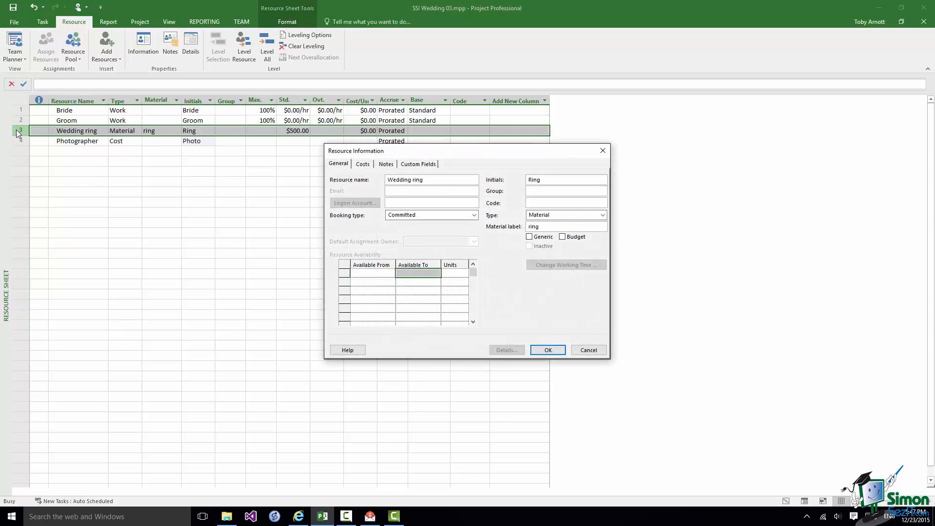